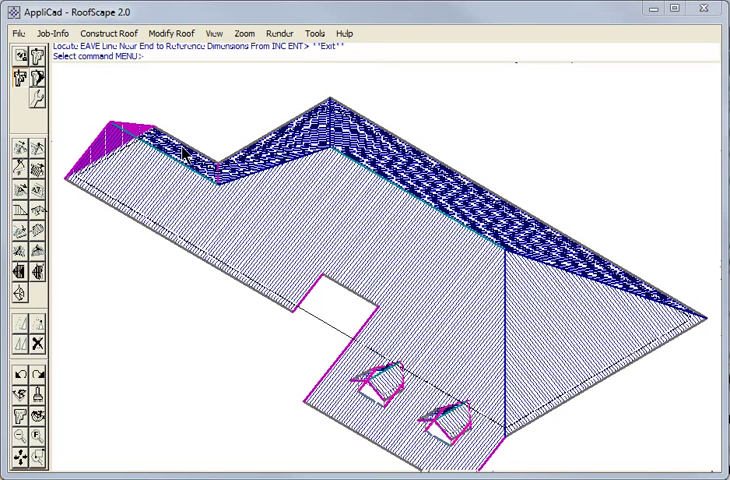
{"action": "mouse_move", "coordinate": [62, 96]}
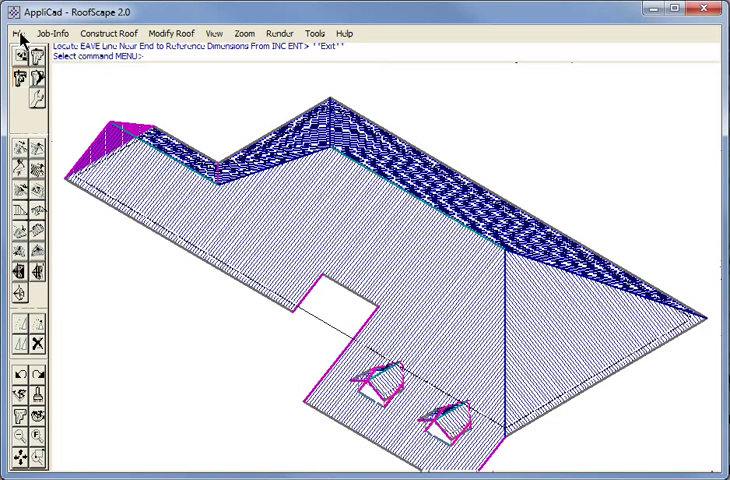
- Start a new roof job entering each wall dimension individually, with the wall entry window moved aside
{"action": "left_click", "coordinate": [12, 32]}
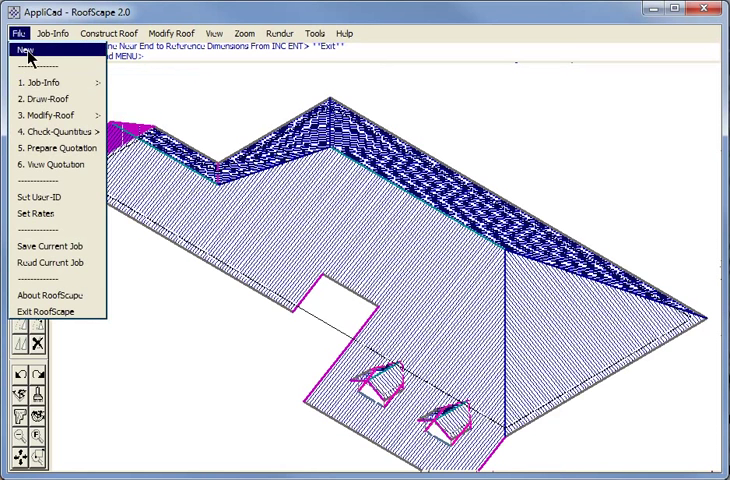
{"action": "left_click", "coordinate": [30, 50]}
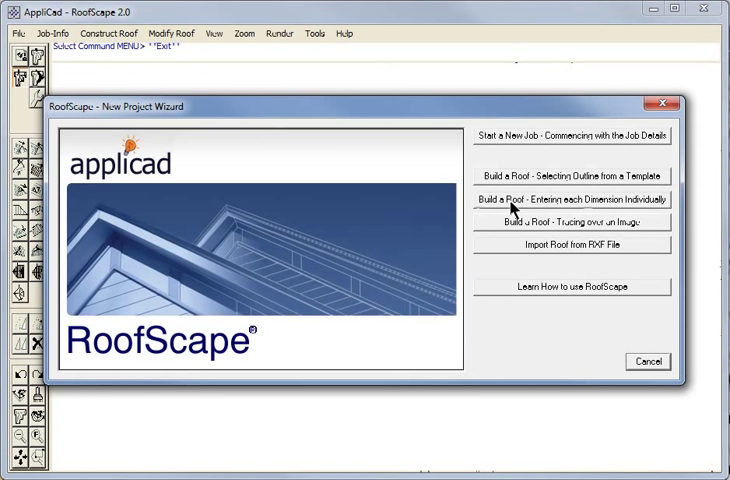
{"action": "mouse_move", "coordinate": [590, 204]}
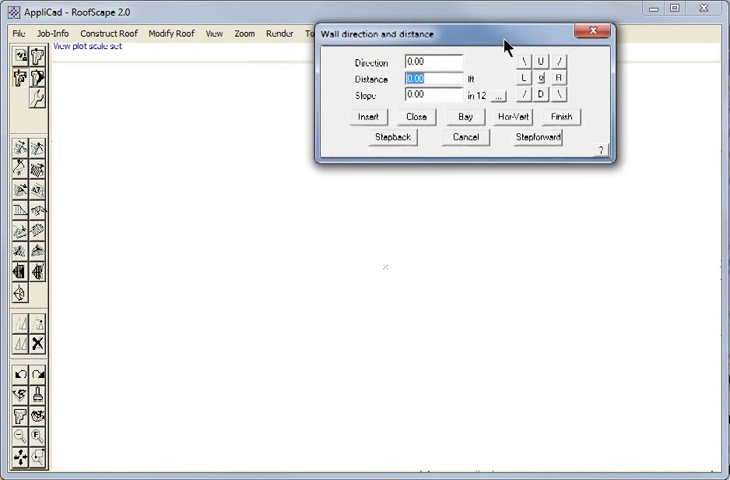
{"action": "left_click_drag", "start_coordinate": [464, 32], "coordinate": [340, 92]}
{"action": "type", "text": "97"}
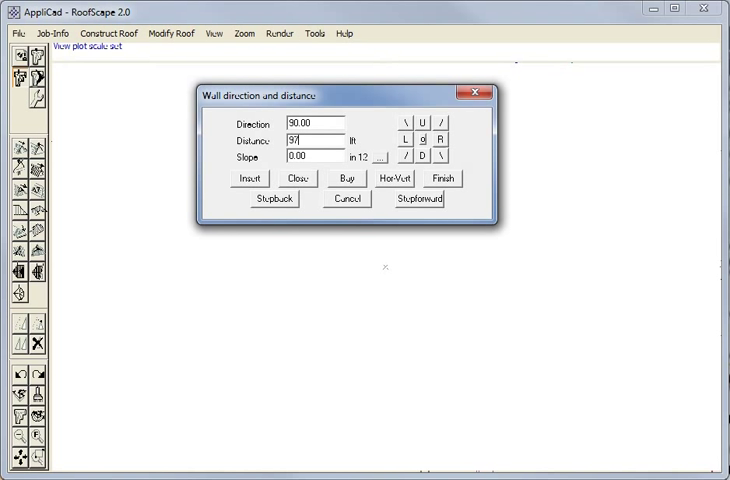
- Enter the first perimeter walls down the right side, including a 140+1 wall length
{"action": "left_click", "coordinate": [248, 178]}
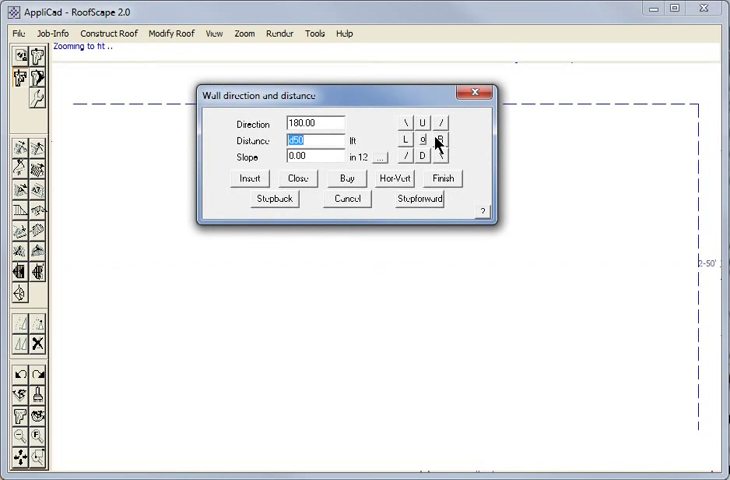
{"action": "type", "text": "140+1"}
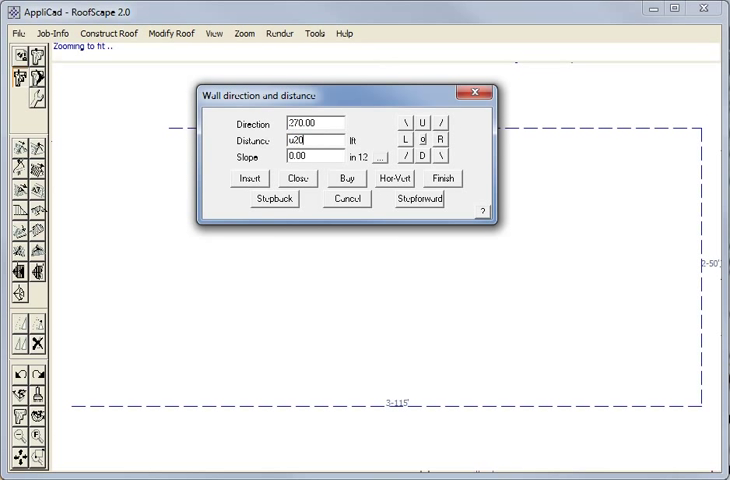
{"action": "left_click", "coordinate": [248, 178]}
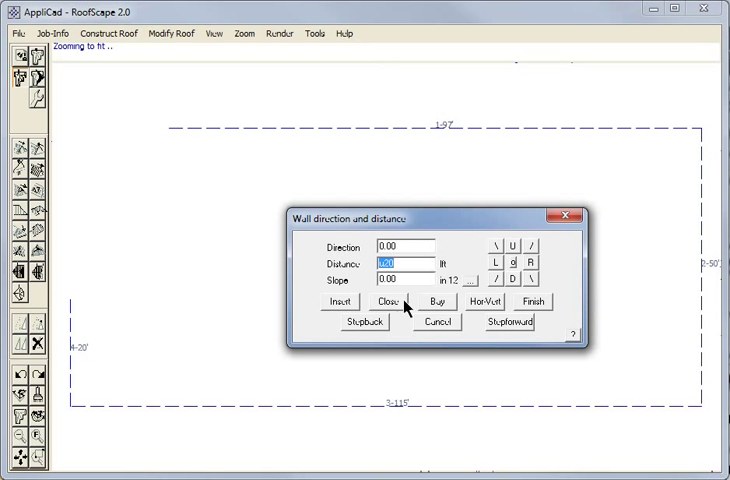
- Close the wall outline with a square corner to complete the footprint
{"action": "left_click", "coordinate": [384, 300]}
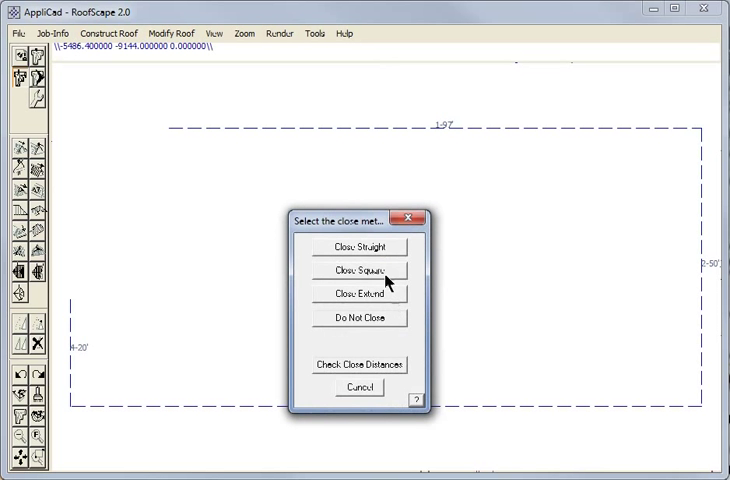
{"action": "left_click", "coordinate": [356, 272]}
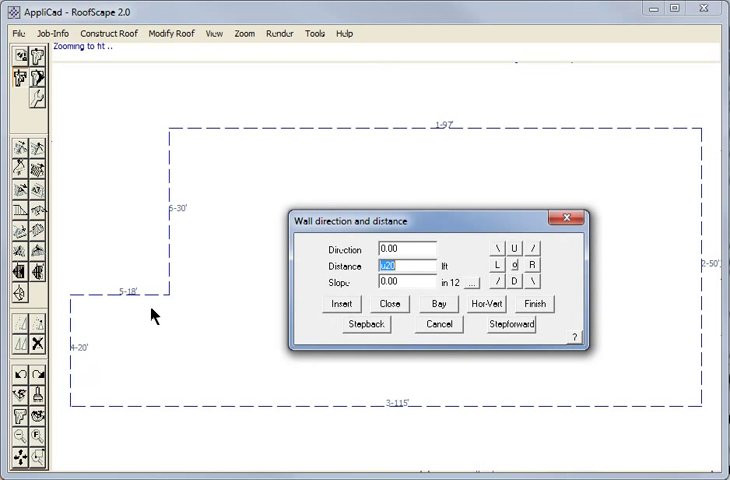
{"action": "mouse_move", "coordinate": [136, 308]}
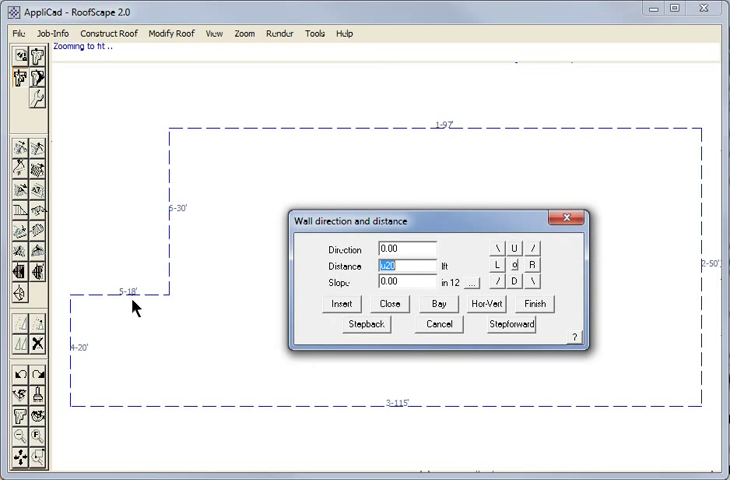
{"action": "mouse_move", "coordinate": [722, 270]}
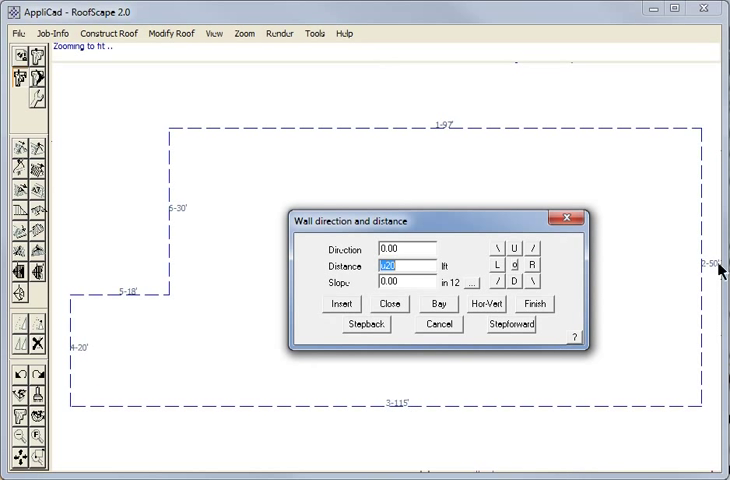
{"action": "mouse_move", "coordinate": [180, 224]}
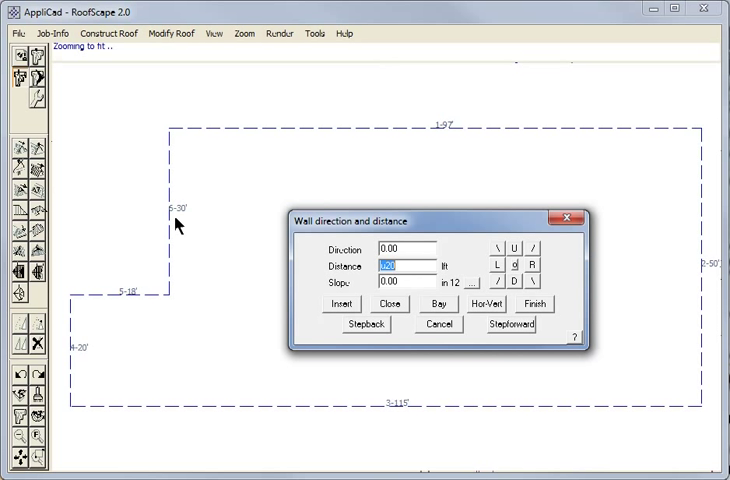
{"action": "mouse_move", "coordinate": [416, 410]}
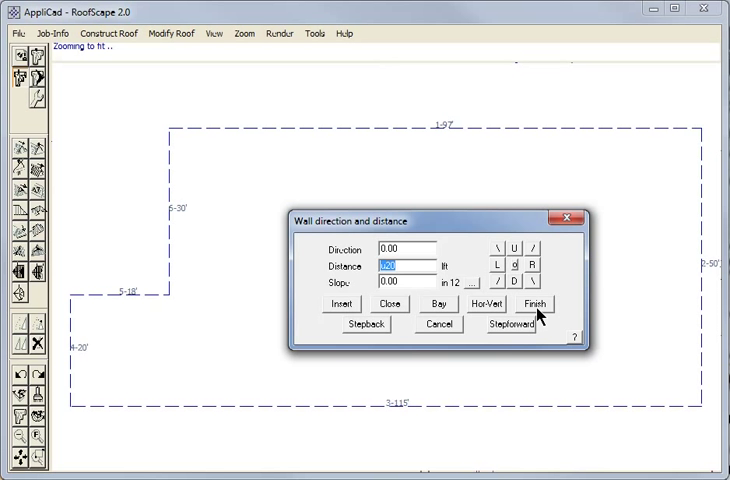
- Finish the footprint and accept the default roof settings
{"action": "left_click", "coordinate": [536, 304]}
{"action": "type", "text": "11"}
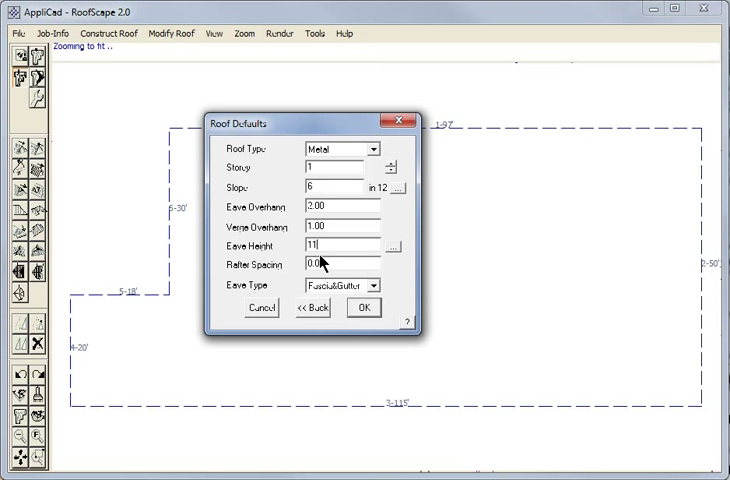
{"action": "left_click", "coordinate": [364, 308]}
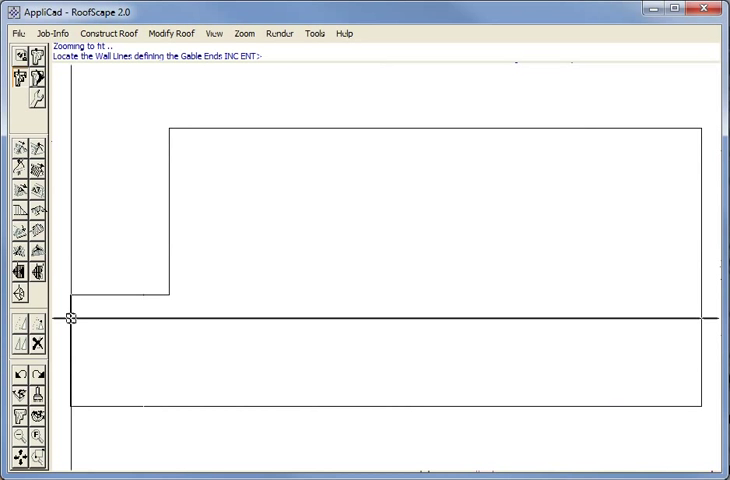
- Pick the wall line defining the gable end and generate the hip roof
{"action": "left_click", "coordinate": [70, 318]}
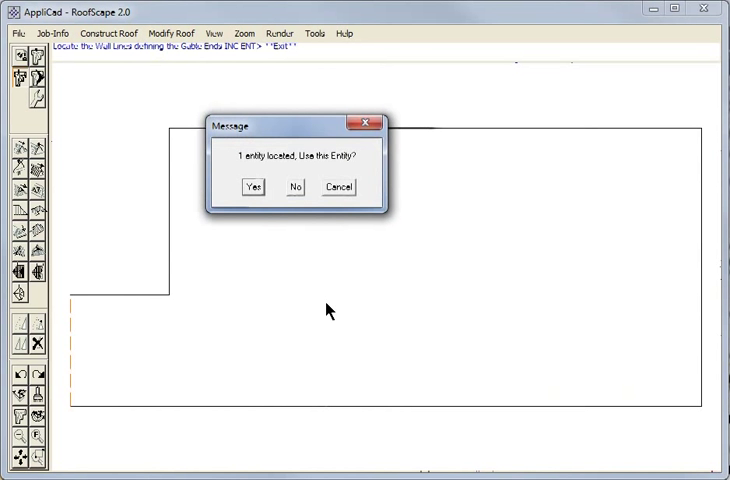
{"action": "left_click", "coordinate": [250, 188]}
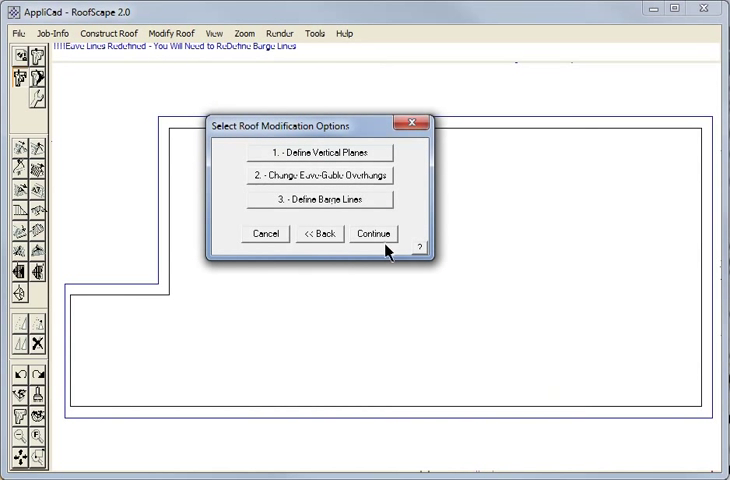
{"action": "left_click", "coordinate": [372, 232]}
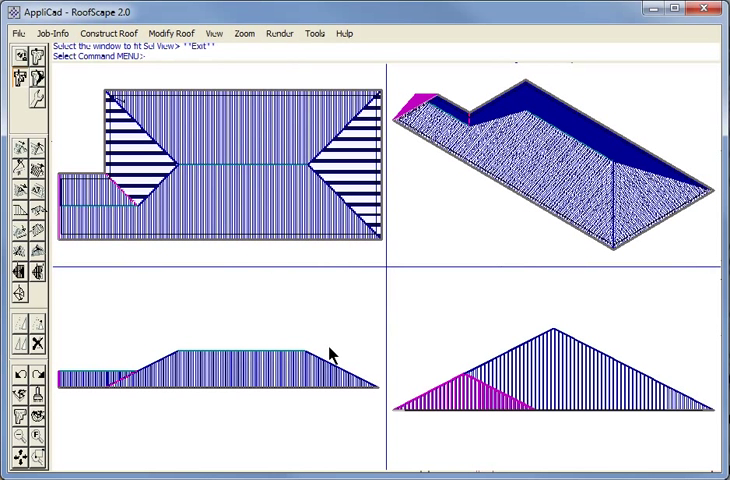
{"action": "left_click", "coordinate": [214, 32]}
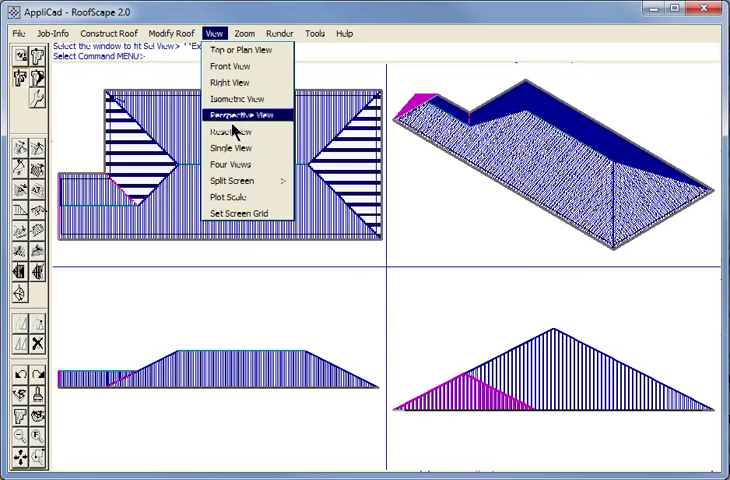
{"action": "left_click", "coordinate": [244, 56]}
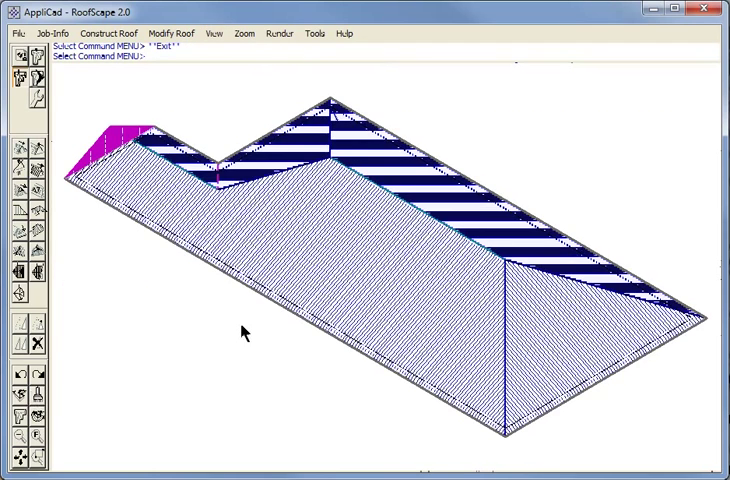
{"action": "mouse_move", "coordinate": [284, 216]}
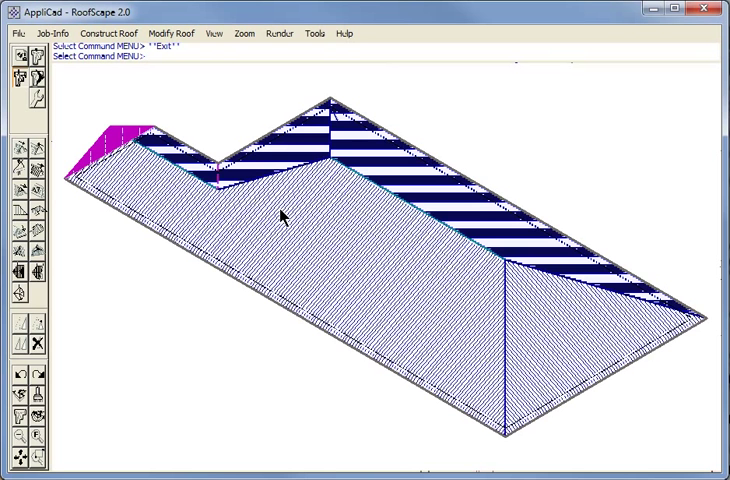
{"action": "mouse_move", "coordinate": [200, 212]}
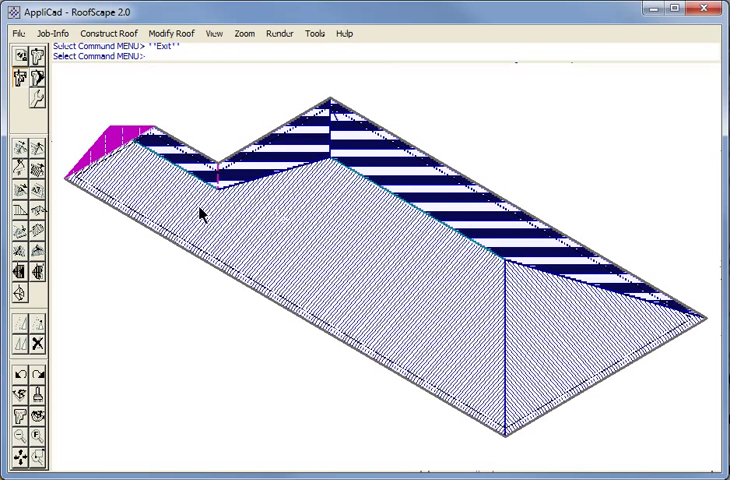
{"action": "mouse_move", "coordinate": [178, 212]}
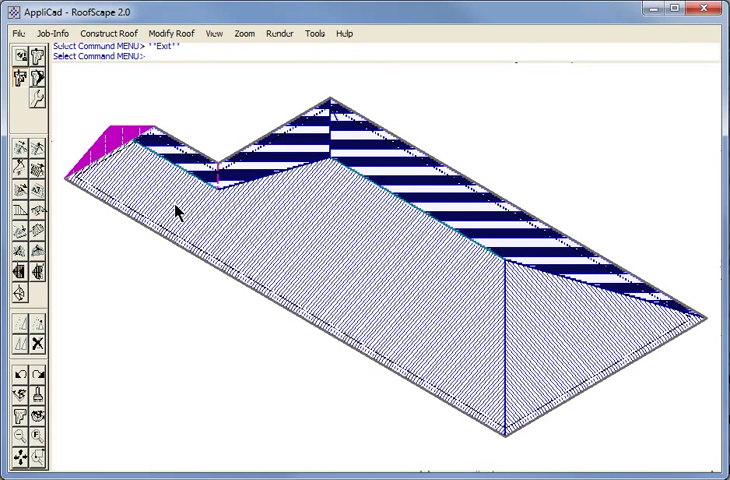
{"action": "mouse_move", "coordinate": [164, 212]}
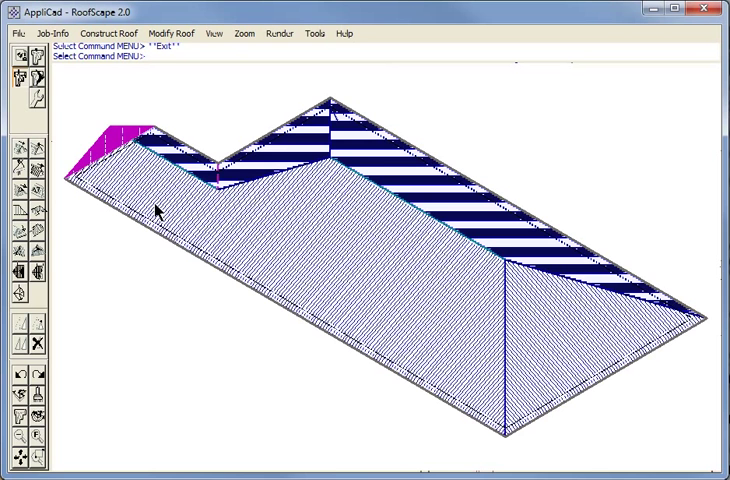
{"action": "mouse_move", "coordinate": [60, 196]}
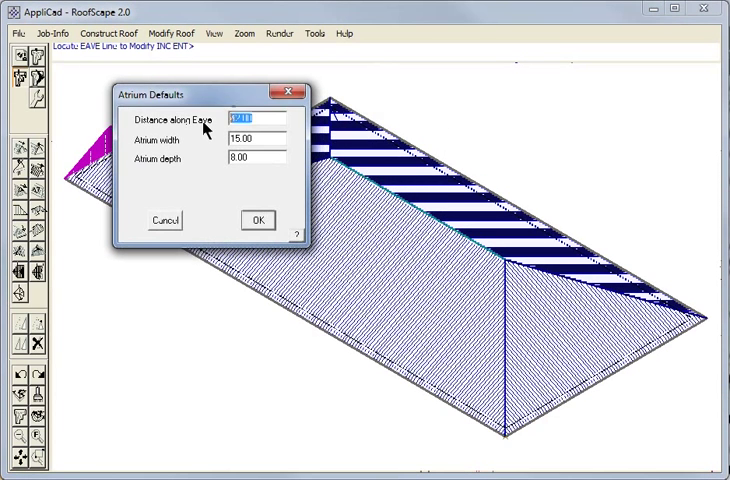
- Set the atrium 40 along the eave, 18 wide and 9 deep, and cut it into the front eave
{"action": "type", "text": "40"}
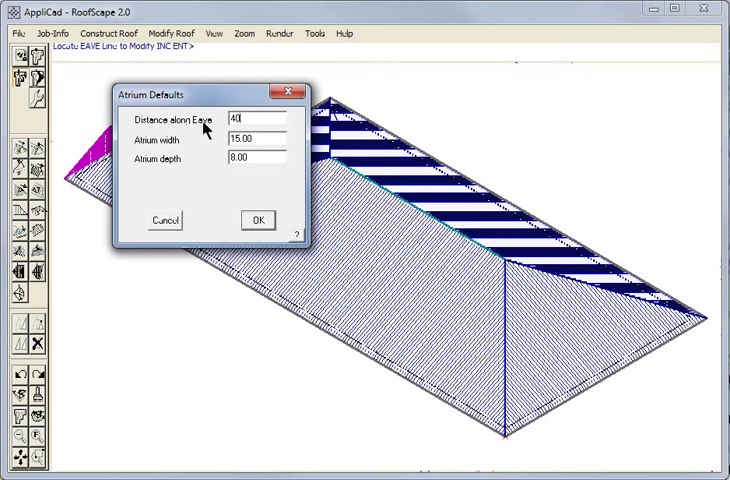
{"action": "triple_click", "coordinate": [256, 140]}
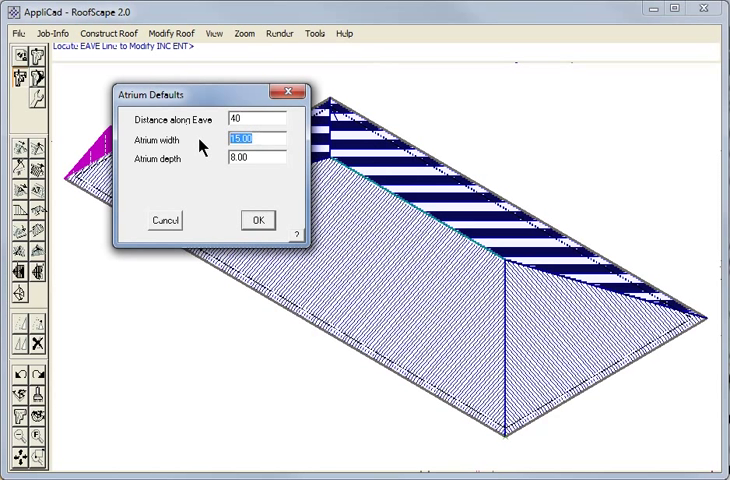
{"action": "type", "text": "18"}
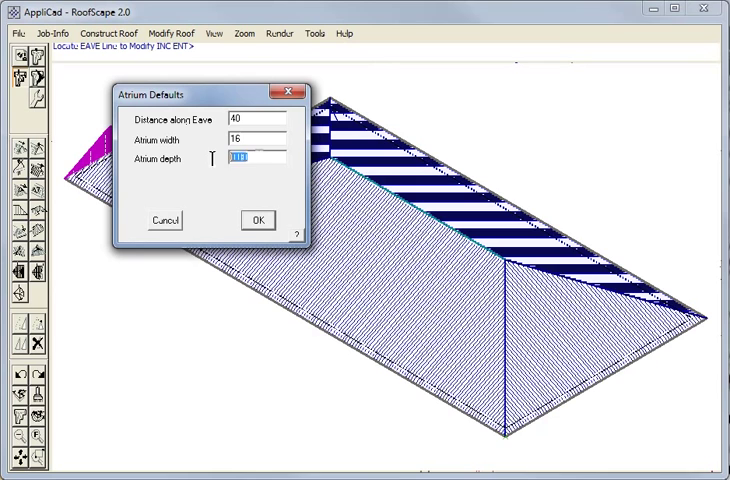
{"action": "type", "text": "9"}
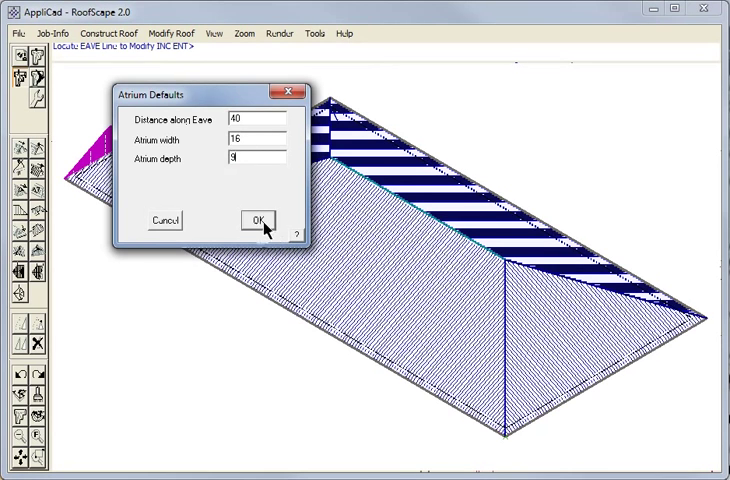
{"action": "left_click", "coordinate": [256, 220]}
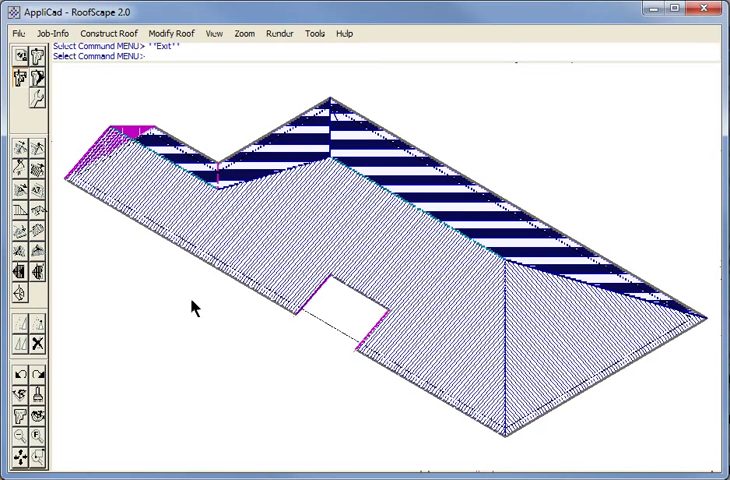
{"action": "mouse_move", "coordinate": [56, 236]}
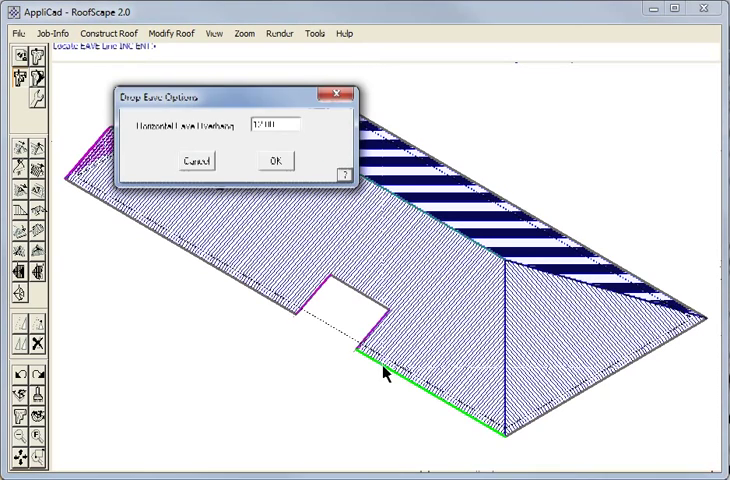
- Confirm the drop eave height for the front right eave
{"action": "left_click", "coordinate": [276, 160]}
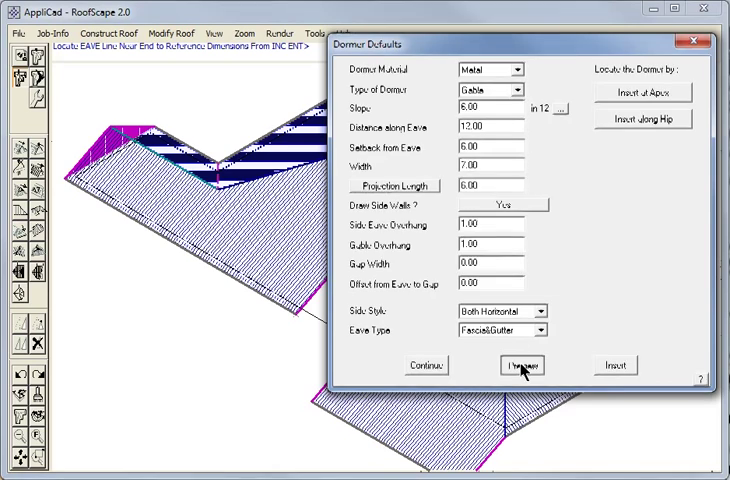
- Preview the metal gable dormers with their settings and insert them into the roof slopes
{"action": "left_click", "coordinate": [522, 364]}
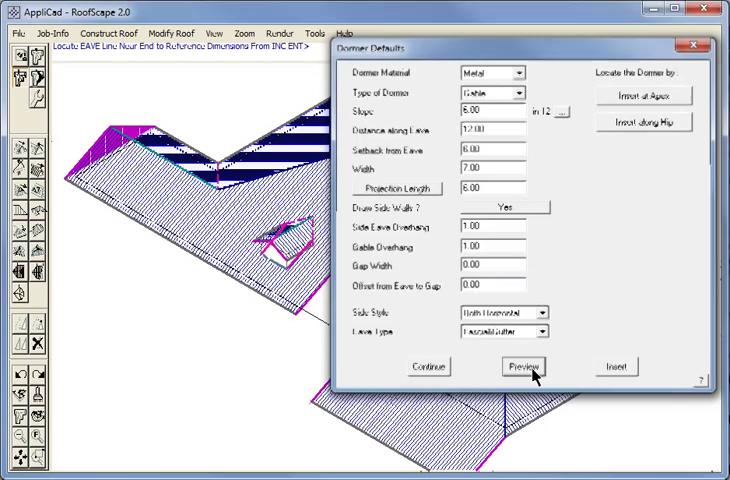
{"action": "left_click", "coordinate": [616, 368]}
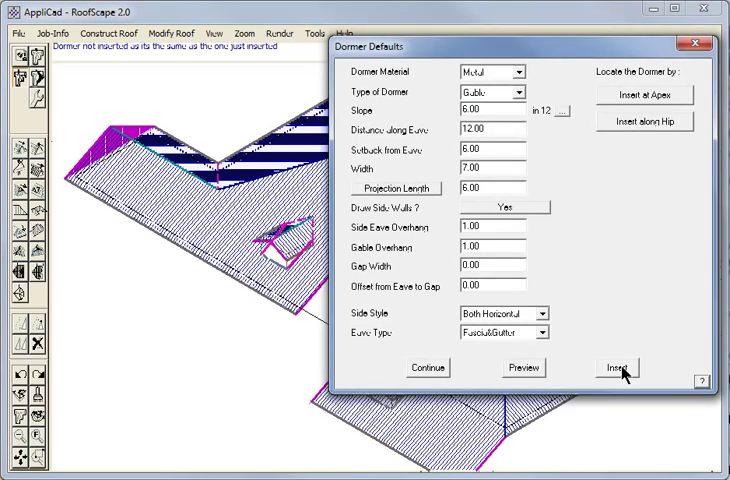
{"action": "left_click", "coordinate": [616, 368]}
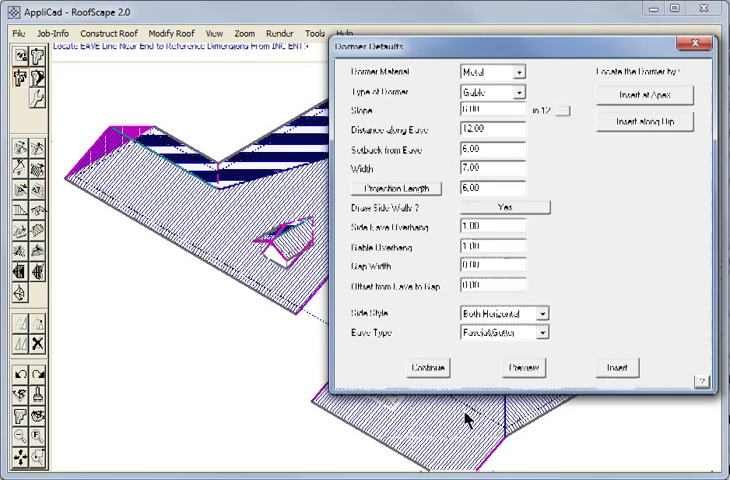
{"action": "left_click", "coordinate": [520, 368]}
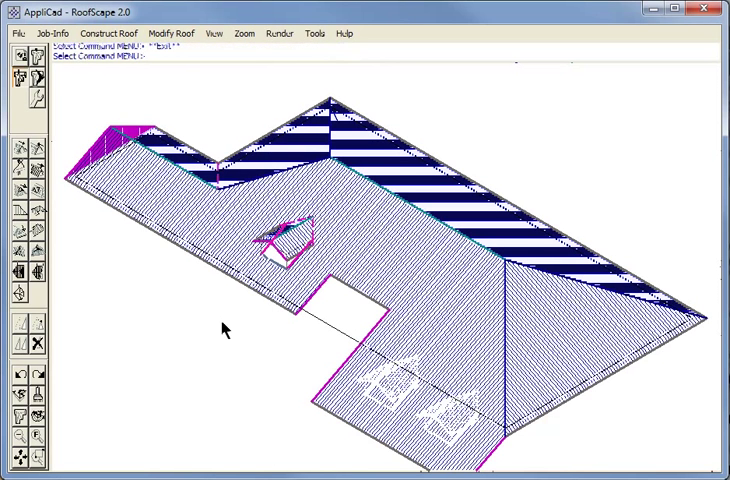
{"action": "mouse_move", "coordinate": [62, 300]}
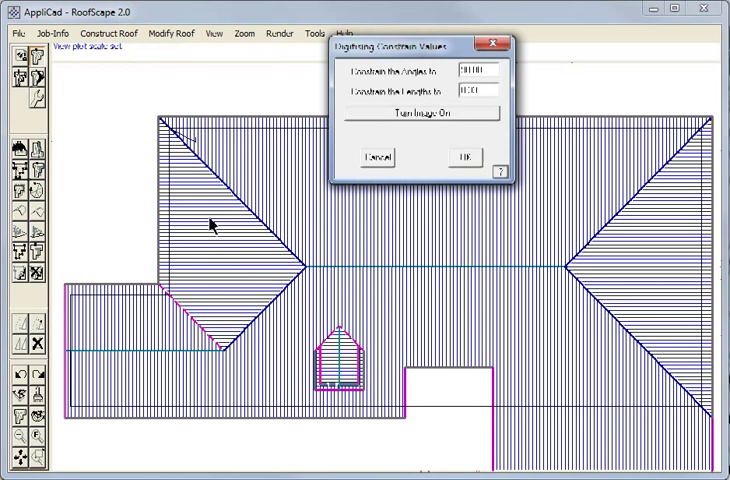
- Accept the orthogonal constraints and trace the second-storey outline, scaling each line individually
{"action": "left_click", "coordinate": [462, 156]}
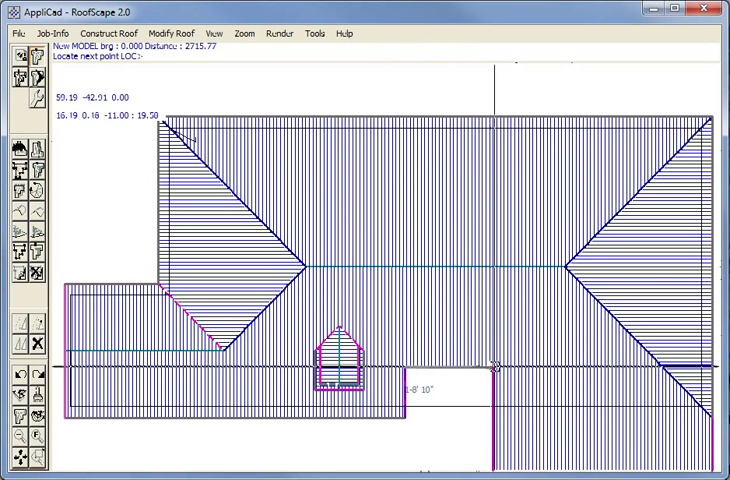
{"action": "left_click", "coordinate": [498, 368]}
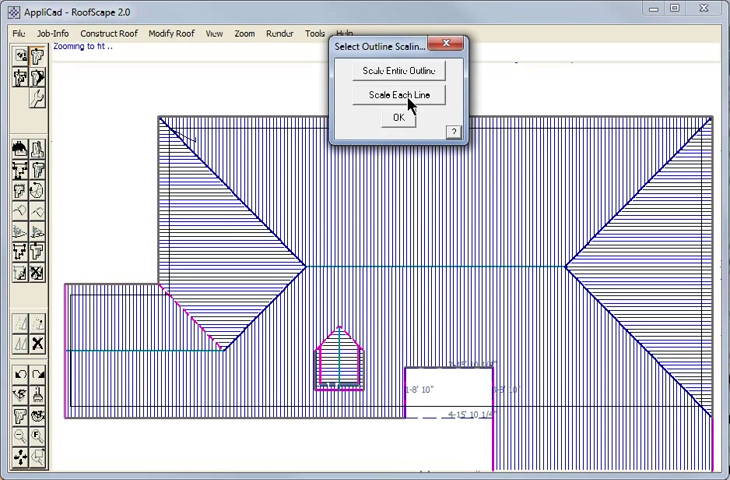
{"action": "left_click", "coordinate": [400, 92]}
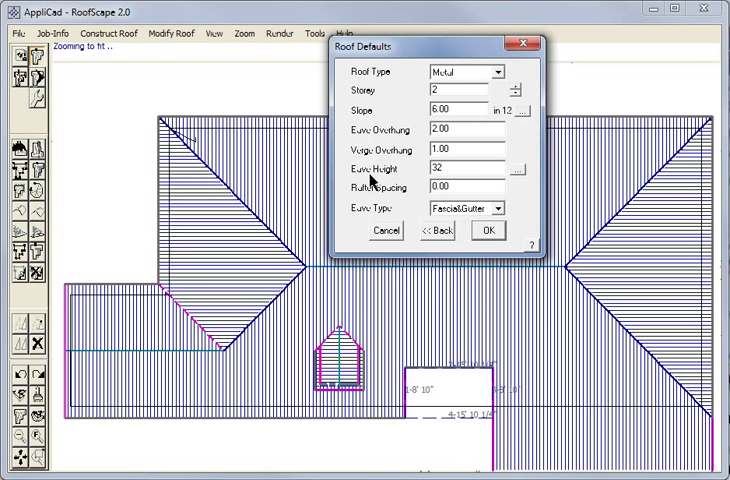
- Accept the storey 2 roof defaults and build the hipped second-storey roof
{"action": "left_click", "coordinate": [488, 230]}
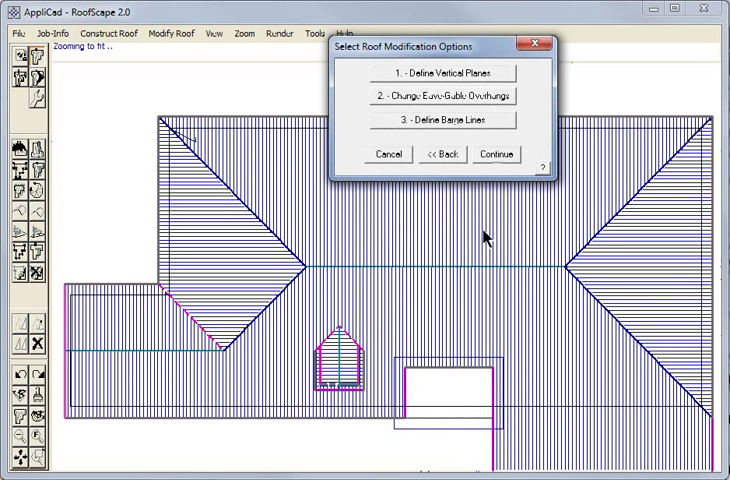
{"action": "left_click", "coordinate": [494, 152]}
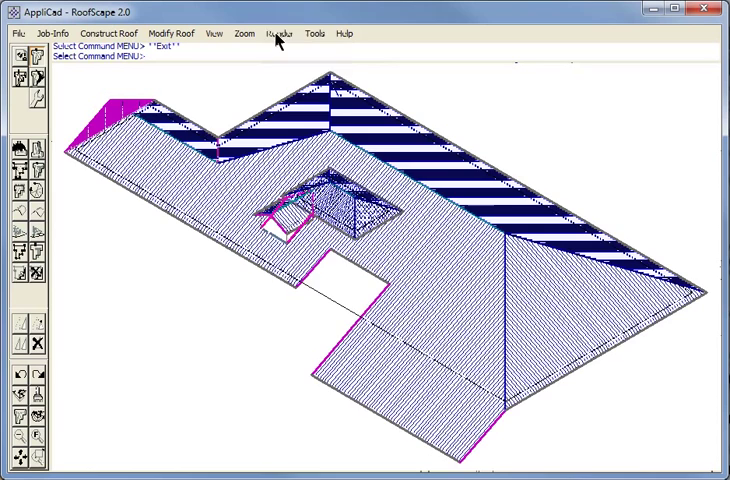
- Calculate the roof quantities summary for both storeys, dismiss it, and move on to the quotation job options
{"action": "left_click", "coordinate": [276, 32]}
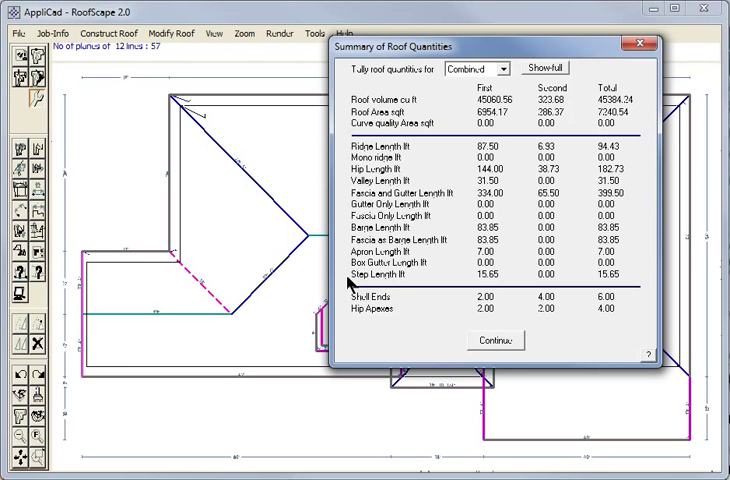
{"action": "left_click", "coordinate": [496, 340]}
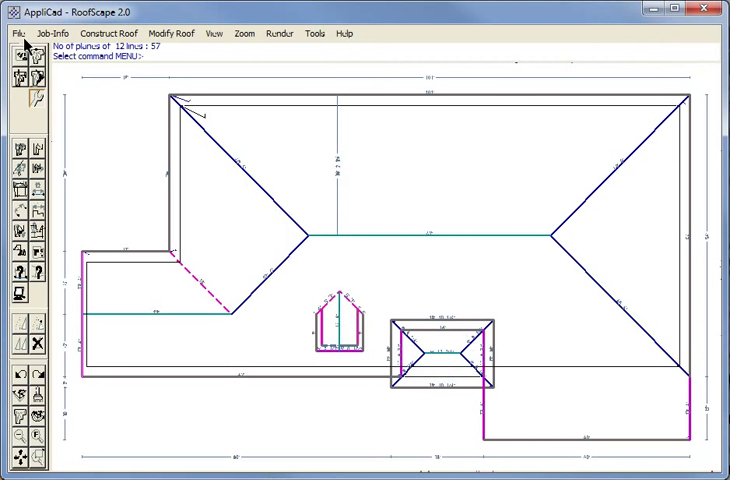
{"action": "left_click", "coordinate": [16, 32]}
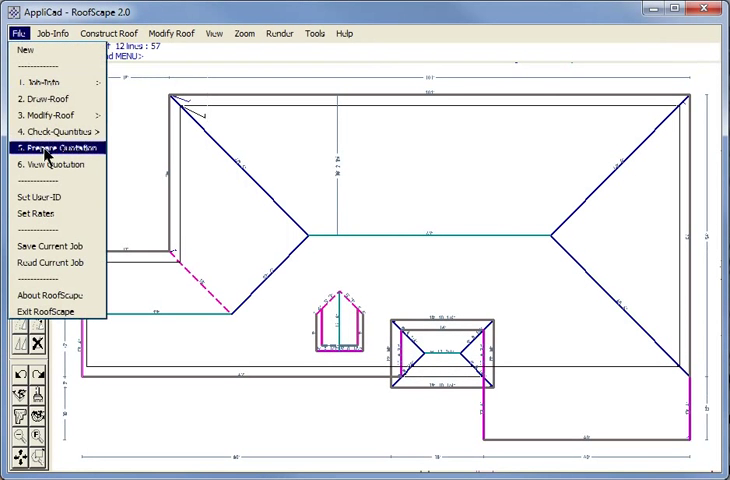